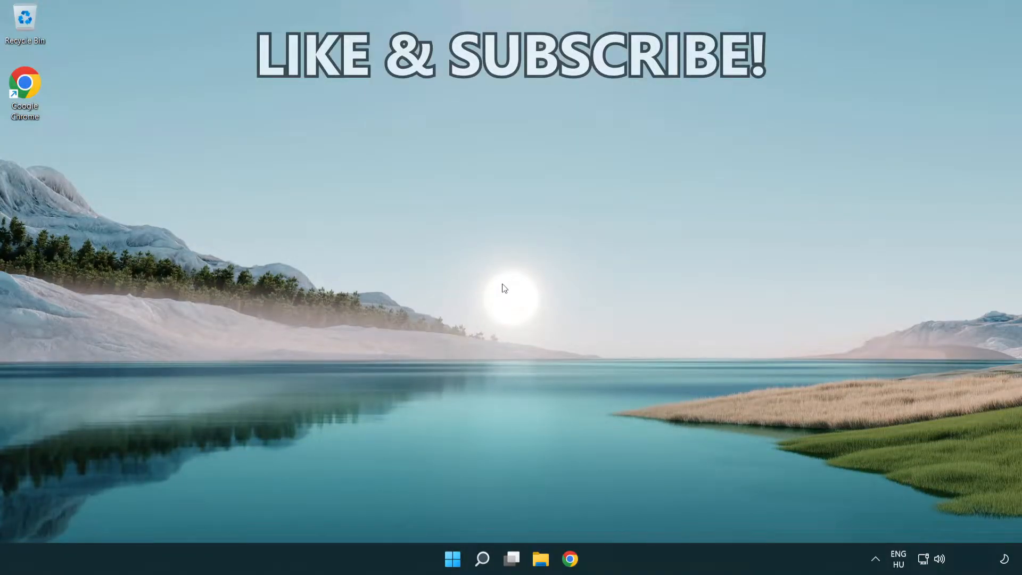
Step: Search for 'cmd' and launch Command Prompt as administrator
click(481, 559)
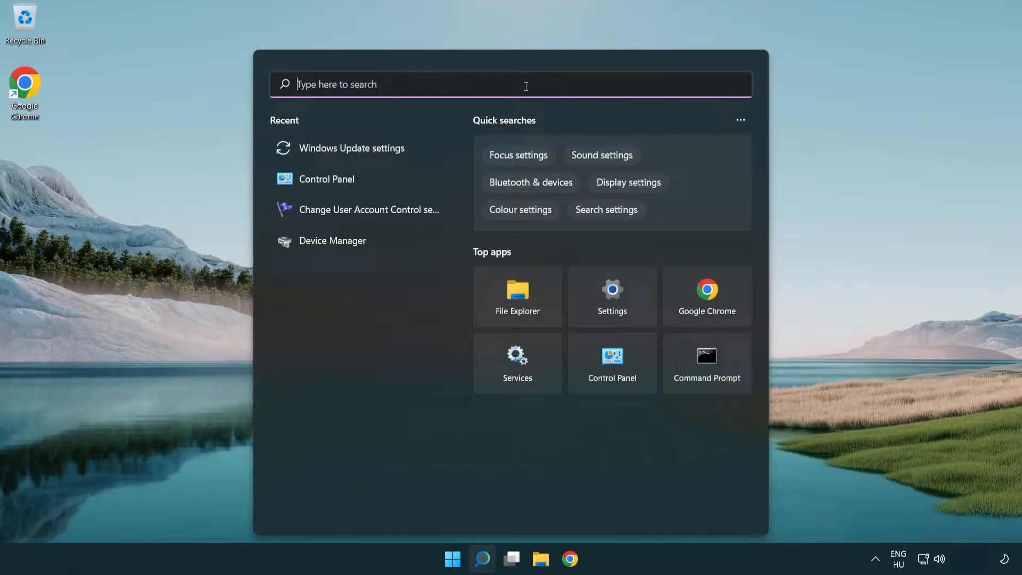
text(cmd)
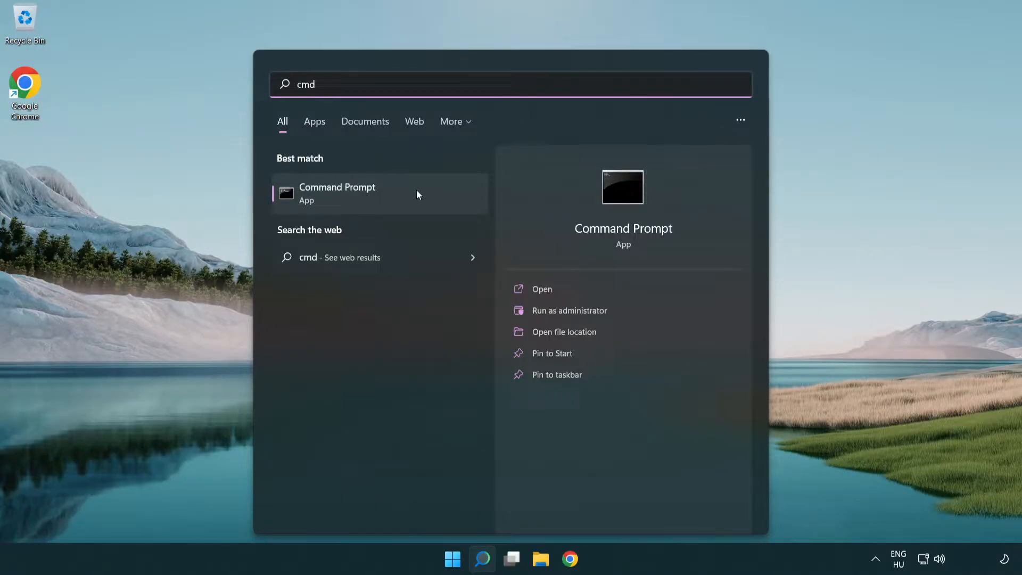
right_click(338, 194)
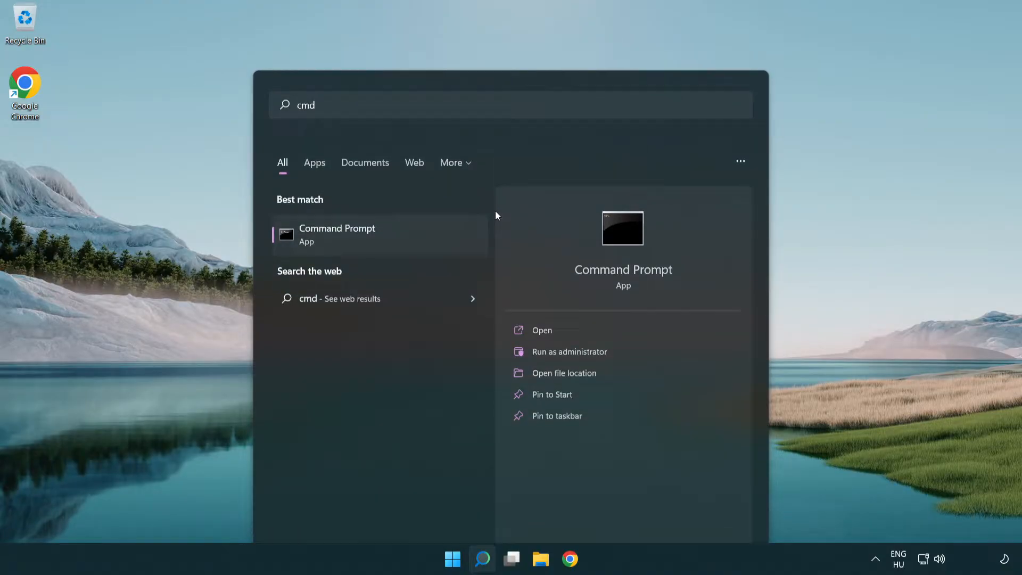
click(569, 351)
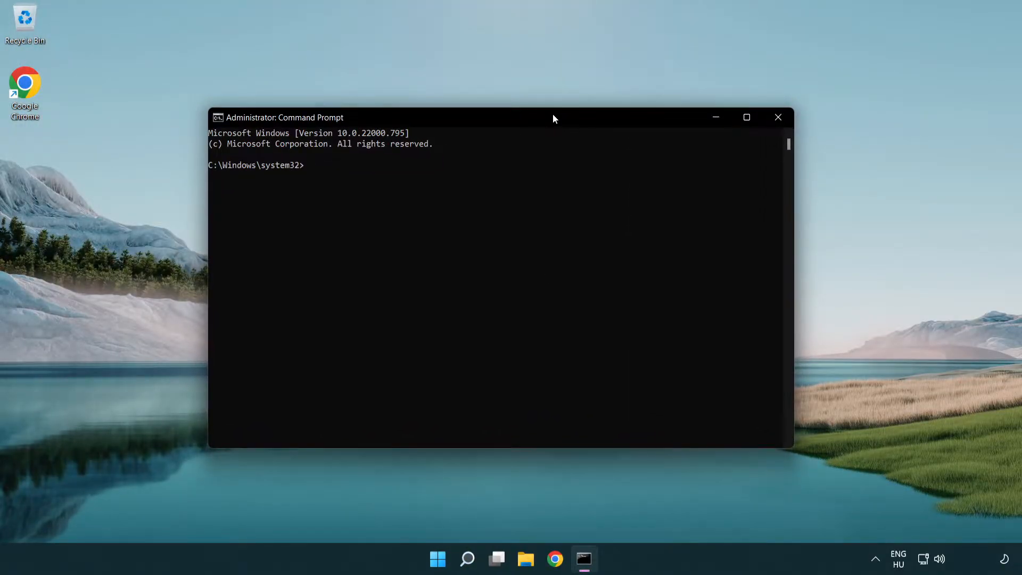
Step: Run ipconfig /flushdns to flush the DNS resolver cache
text(i)
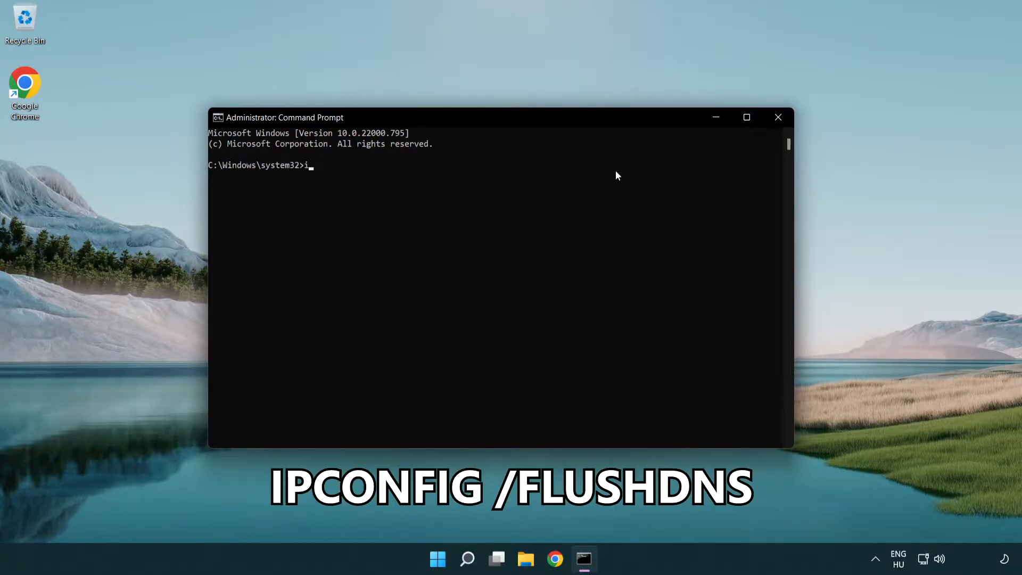
text(pcon)
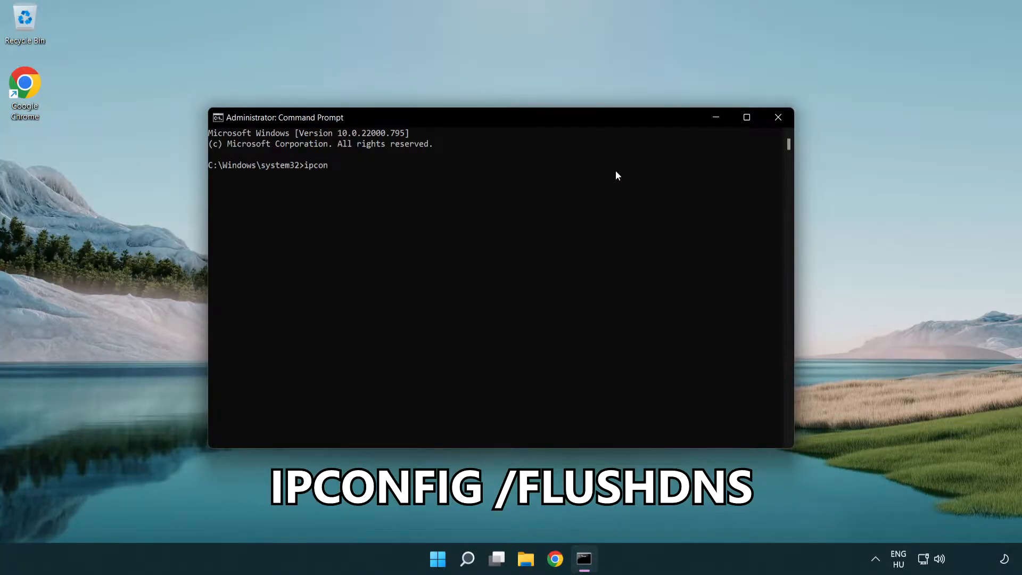
text(fig /flushdns)
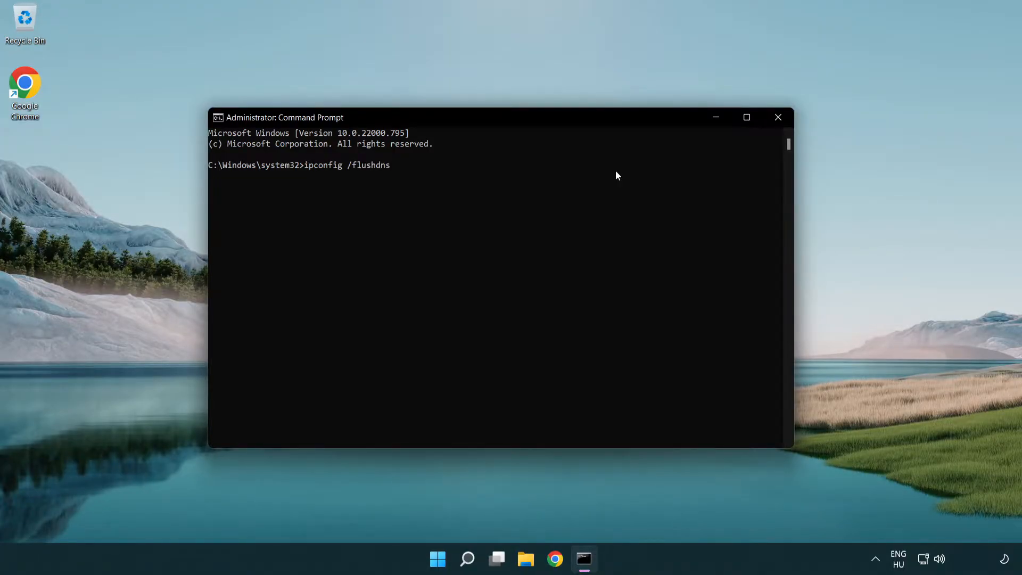
key(Enter)
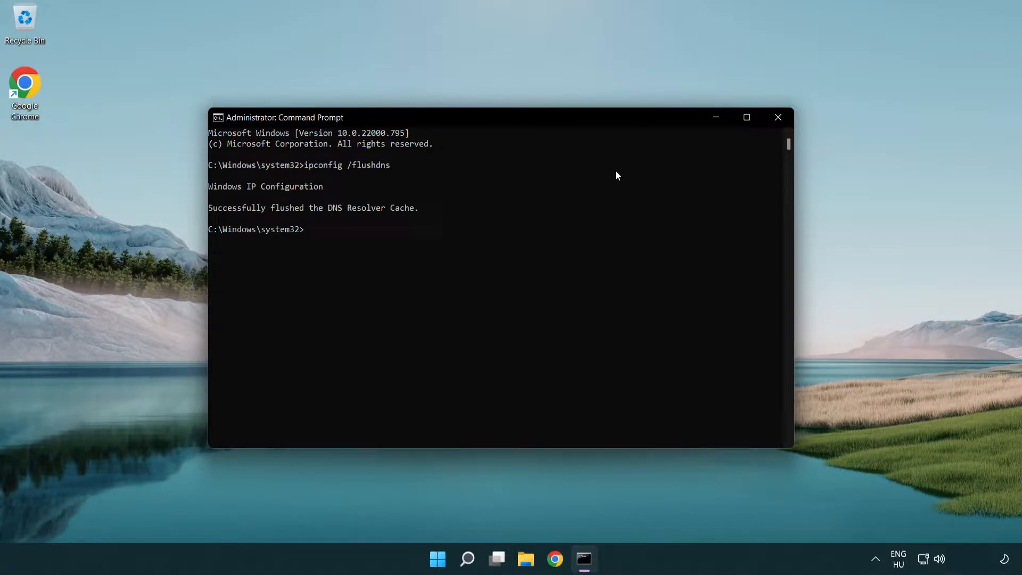
Step: Reset the Winsock catalog with netsh winsock reset, then exit the console
text(netsh winsock reset)
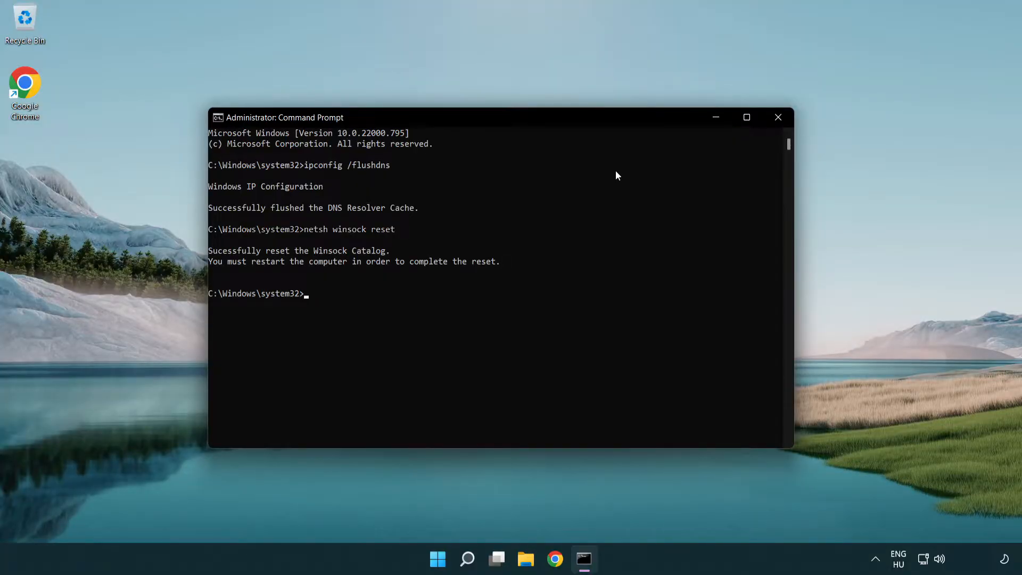
text(exit)
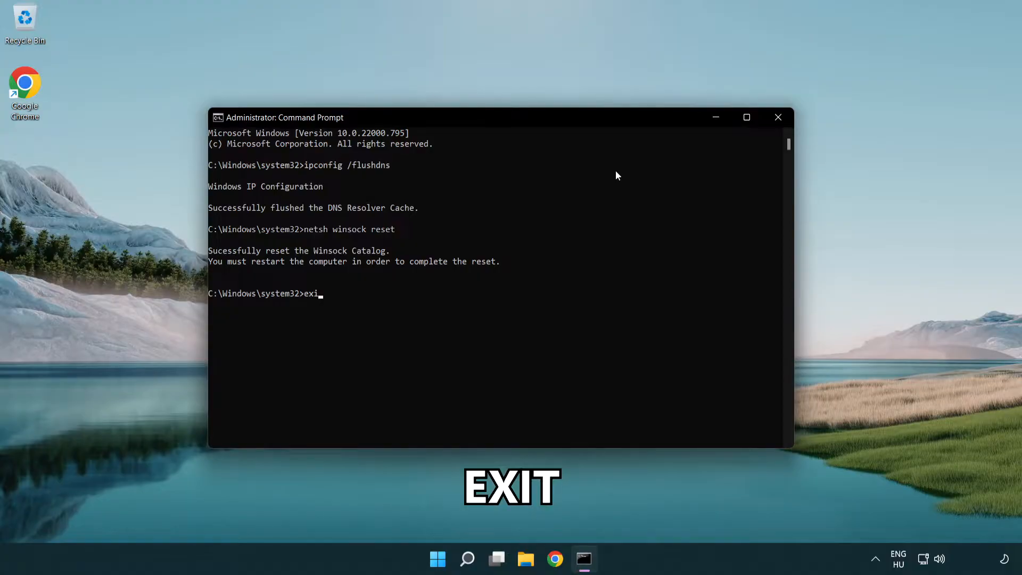
text(t)
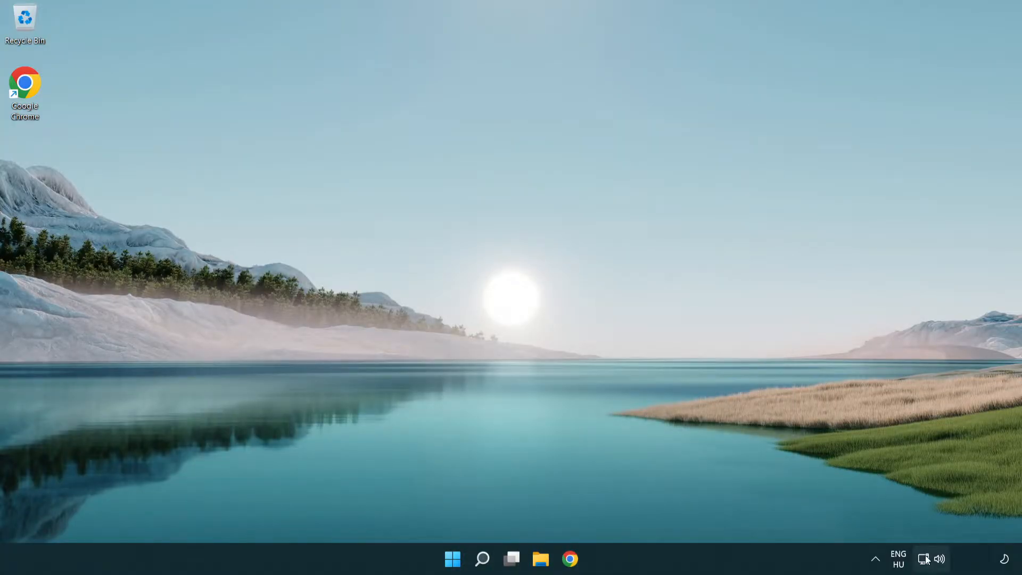
mouse_move(924, 559)
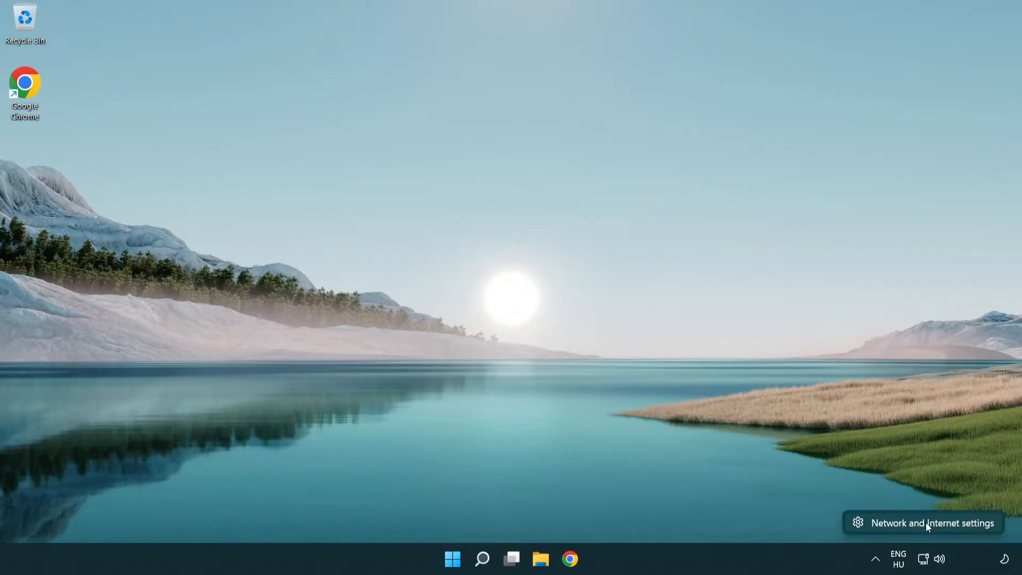
Step: From Network & Internet settings, reach Advanced network settings and the Network Connections window
click(923, 522)
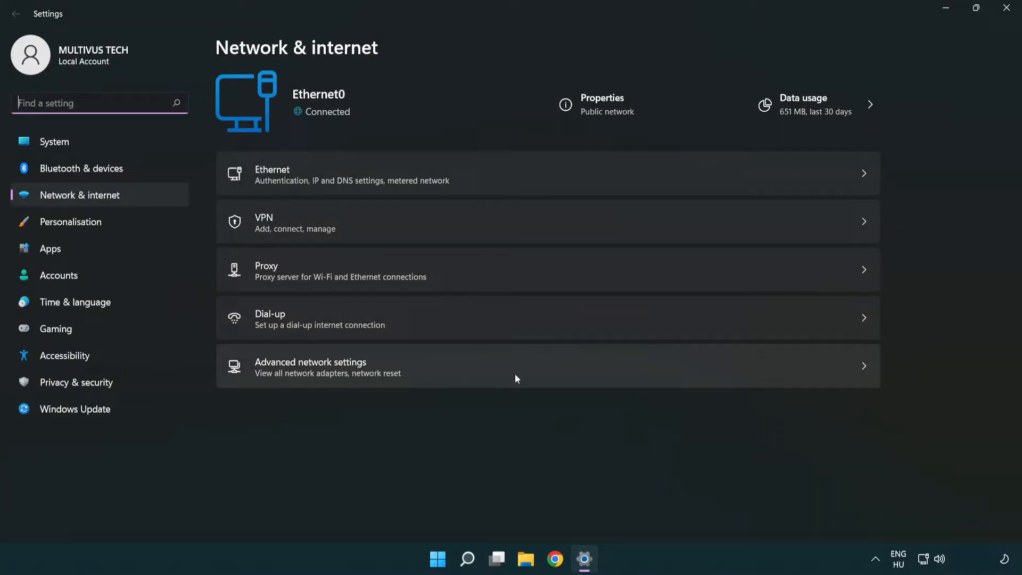
click(309, 365)
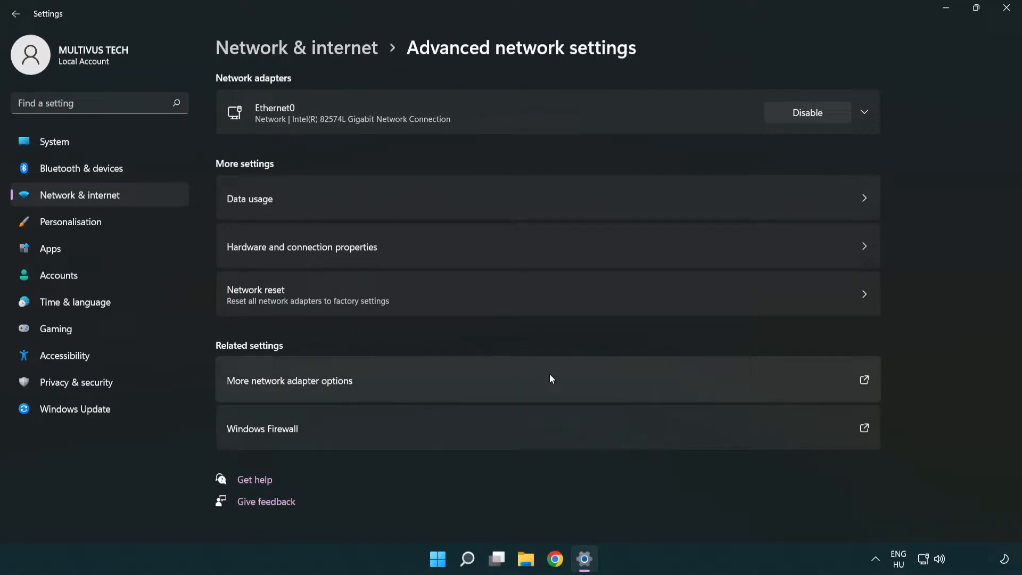
mouse_move(341, 386)
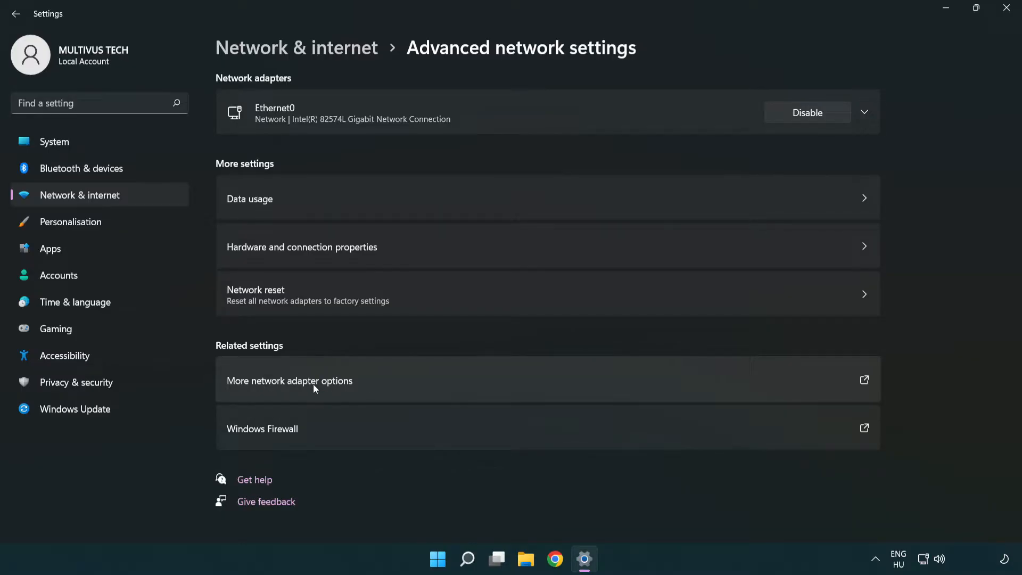
click(289, 382)
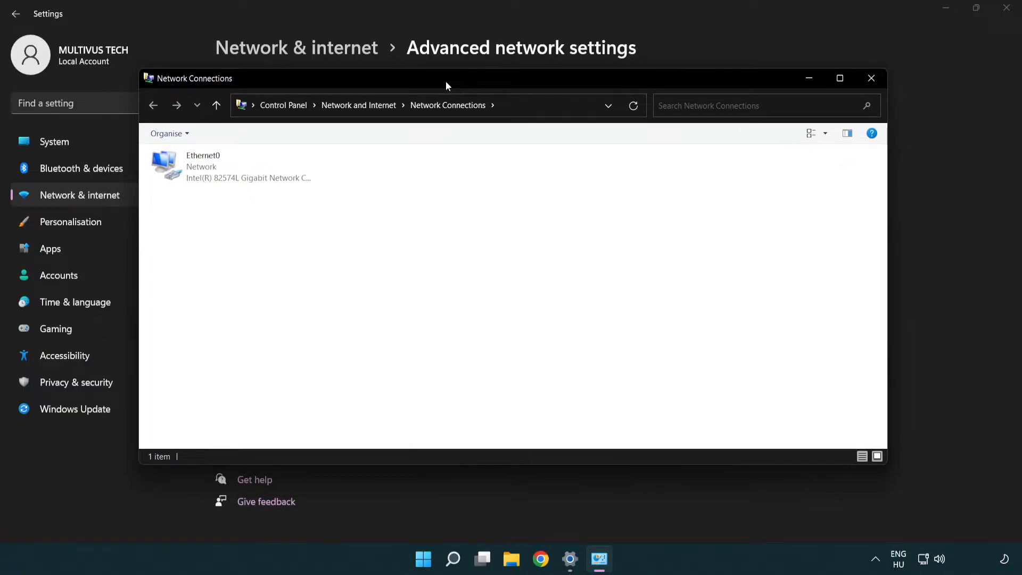
Step: Bring up the Properties dialog for the Ethernet0 connection
click(231, 166)
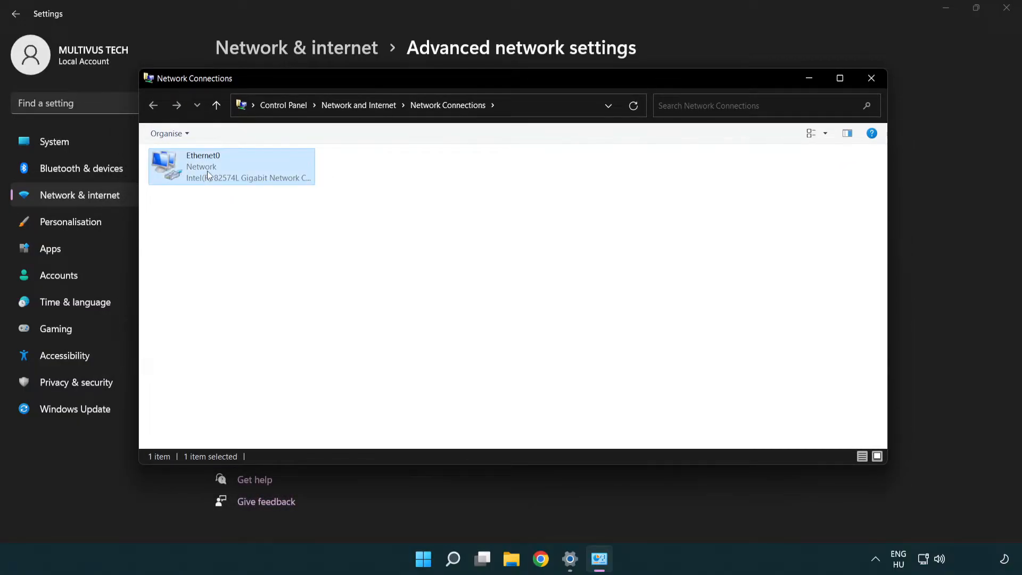
click(231, 167)
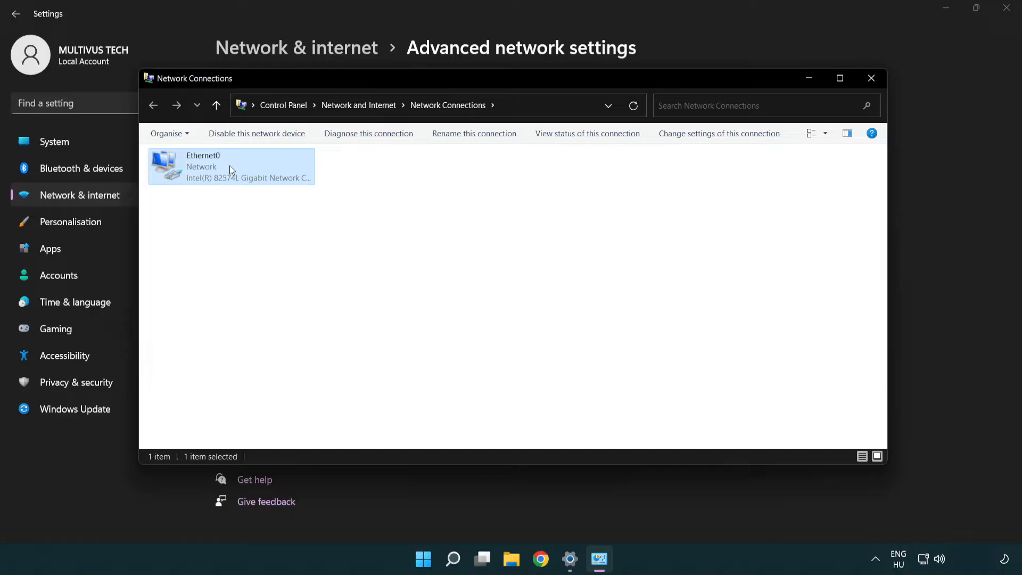
right_click(231, 166)
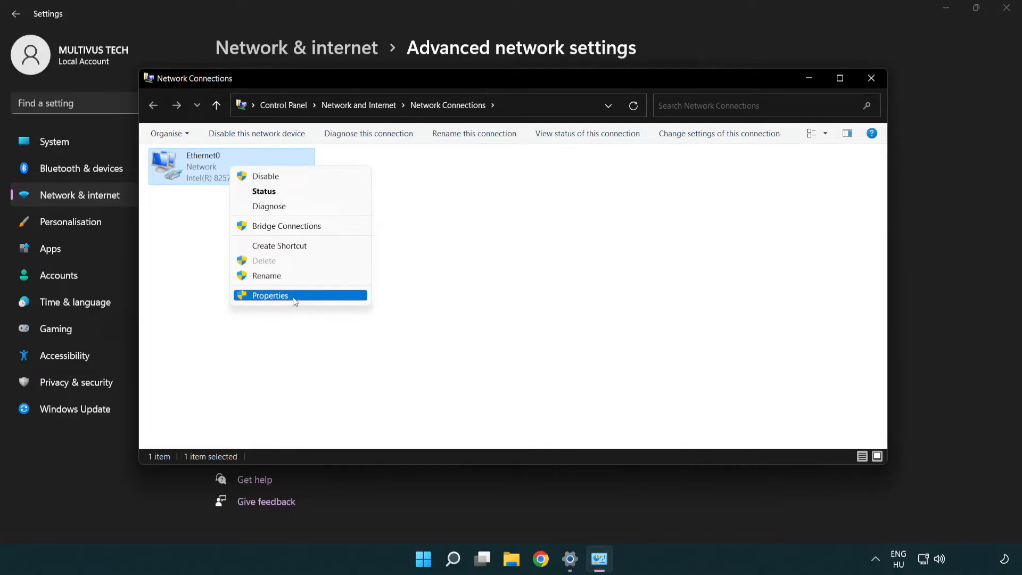
click(269, 295)
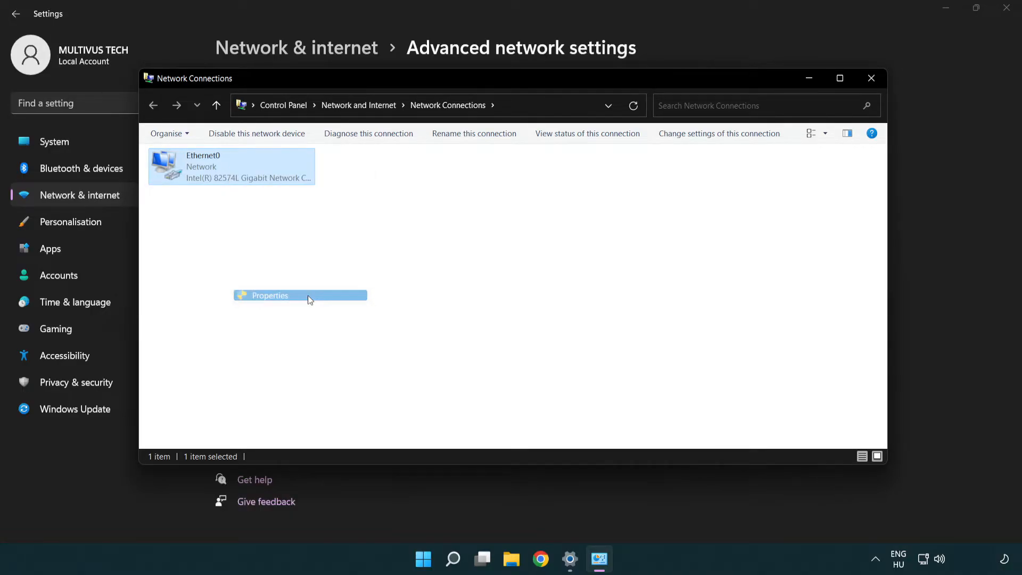
click(269, 295)
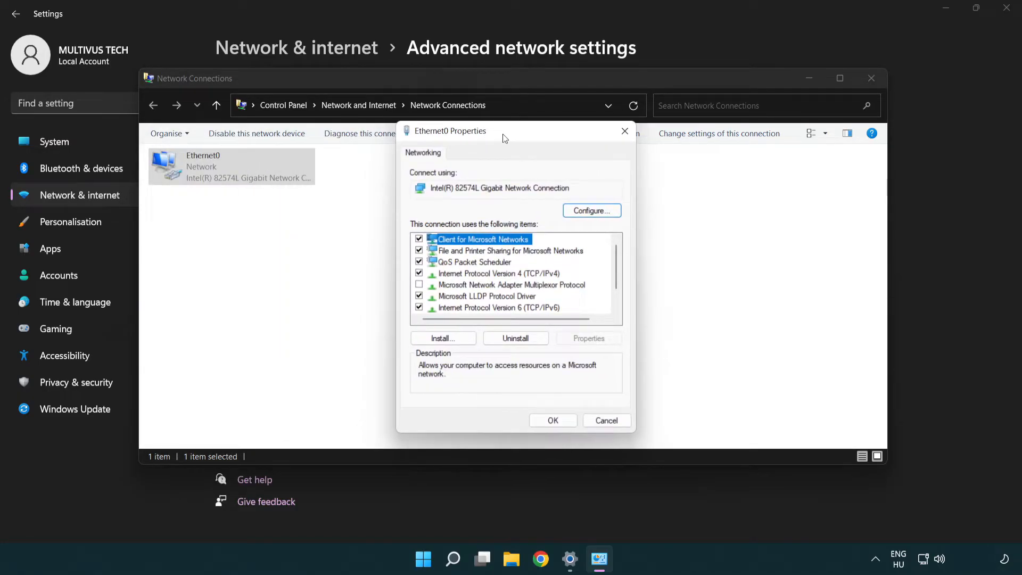
Step: Select Internet Protocol Version 4 (TCP/IPv4) and show its properties
drag(501, 130, 492, 132)
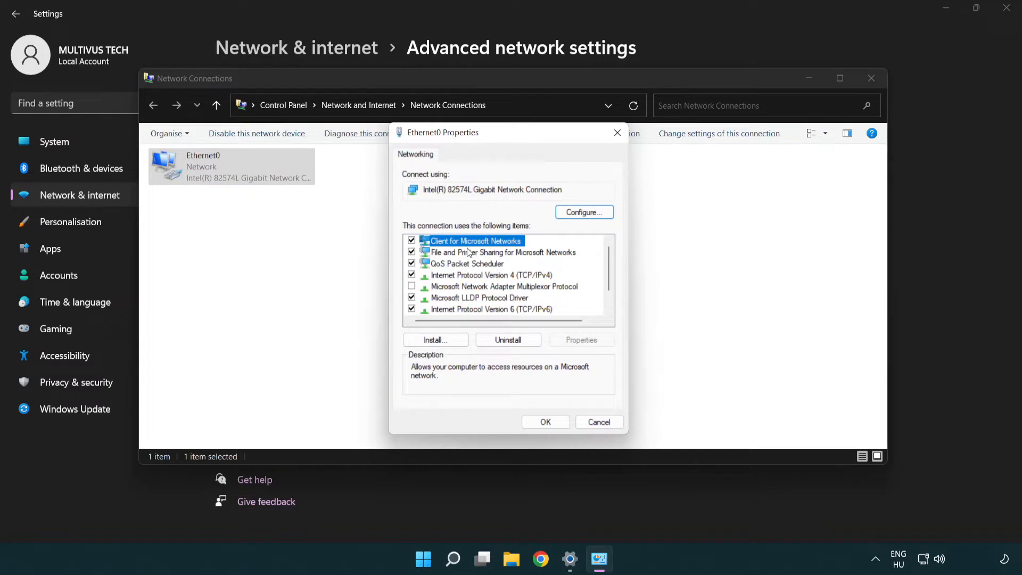
click(490, 275)
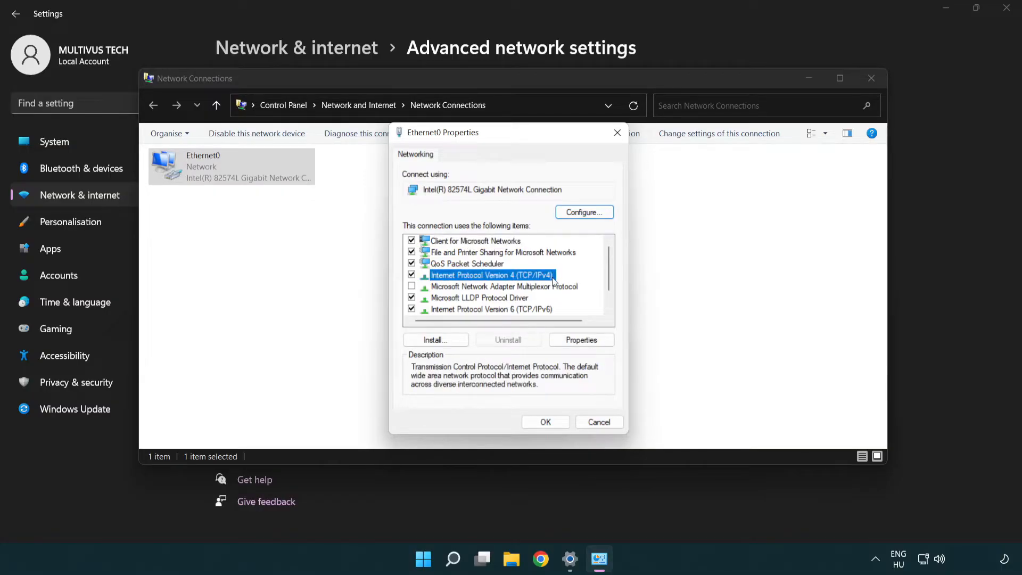
mouse_move(460, 286)
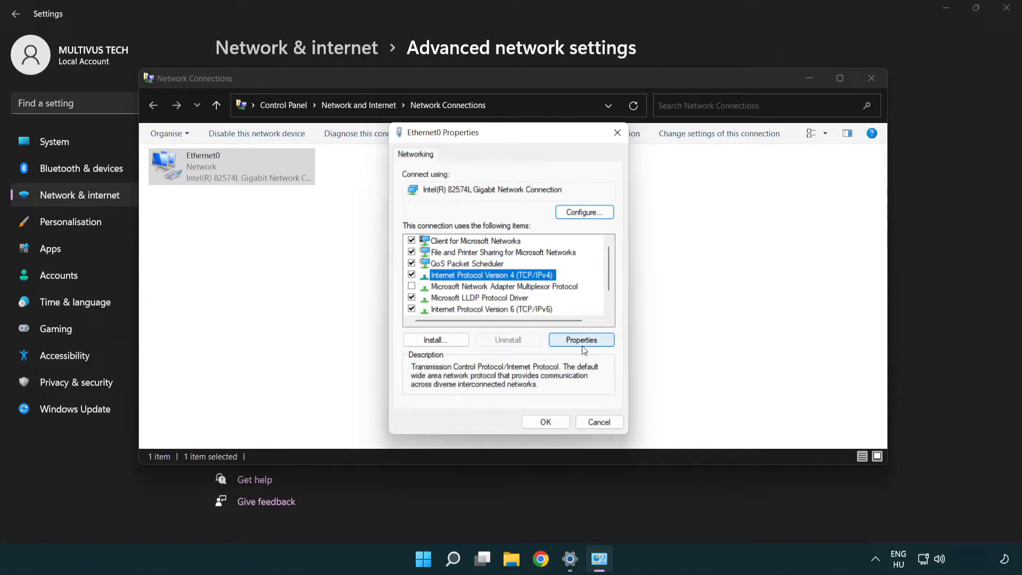
click(579, 339)
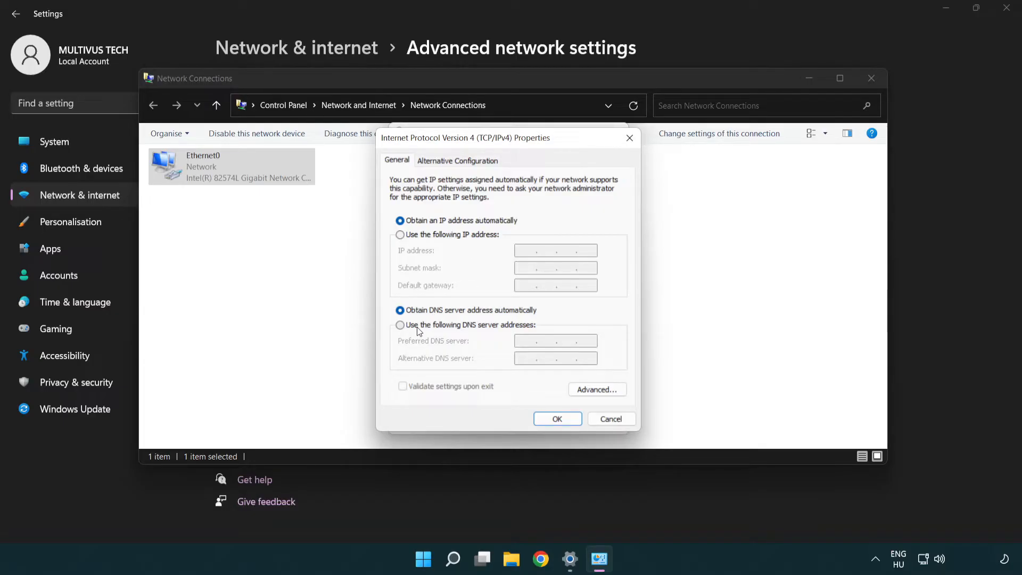
Step: Set manual DNS servers 8.8.8.8 preferred and 8.8.4.4 alternate and confirm with OK
click(400, 325)
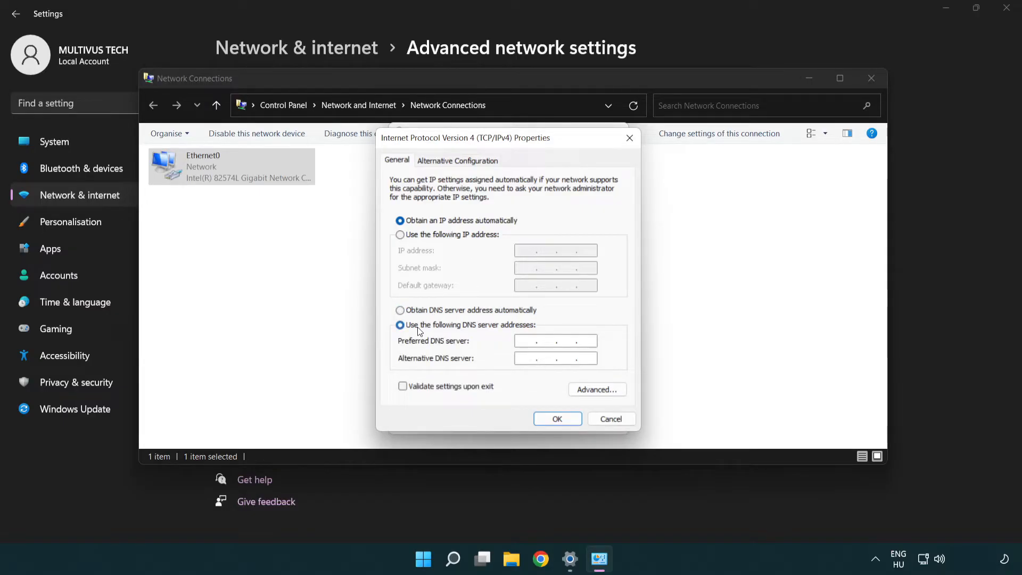
click(556, 341)
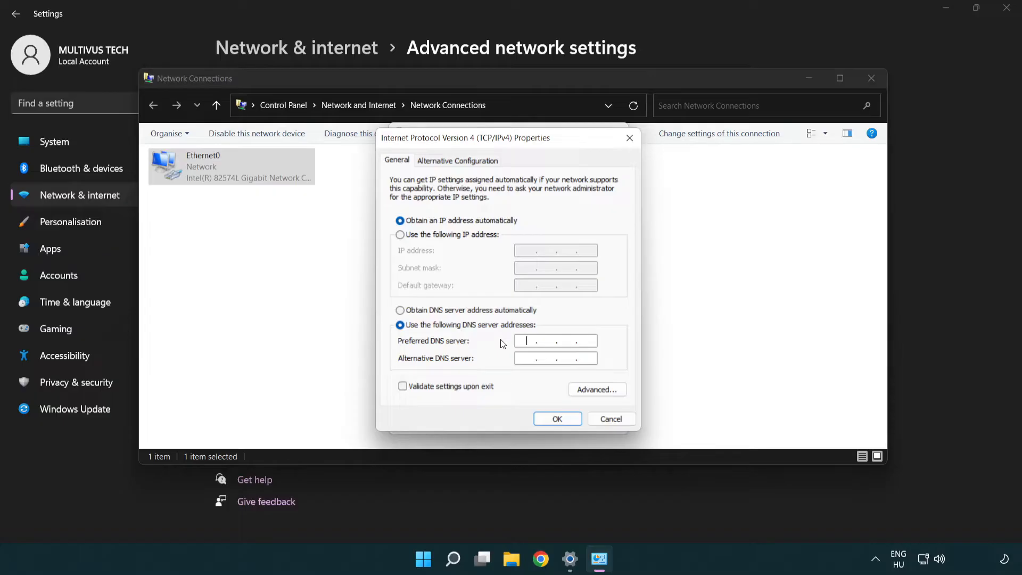
text(8.8.8.)
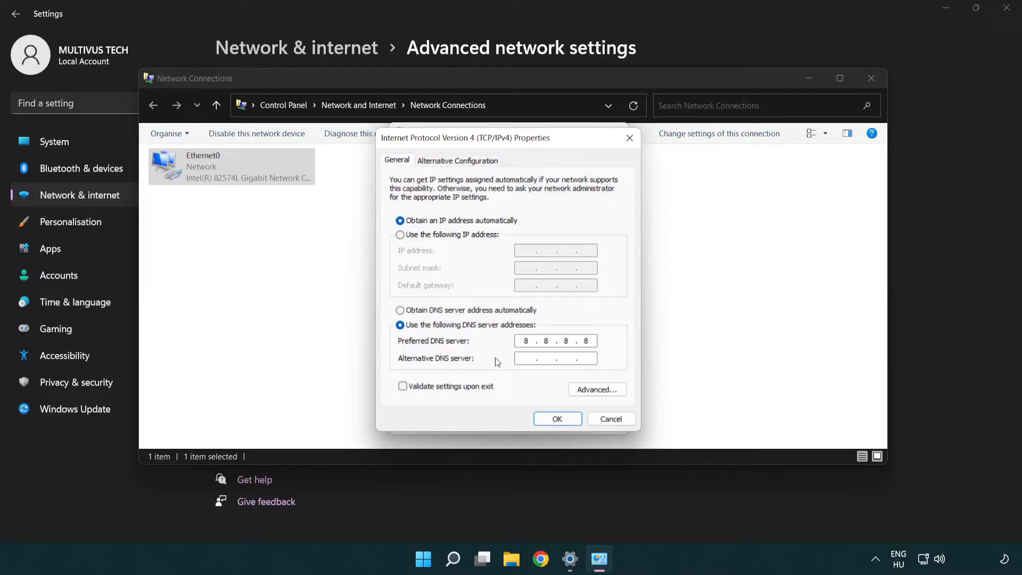
text(8.8.4.4)
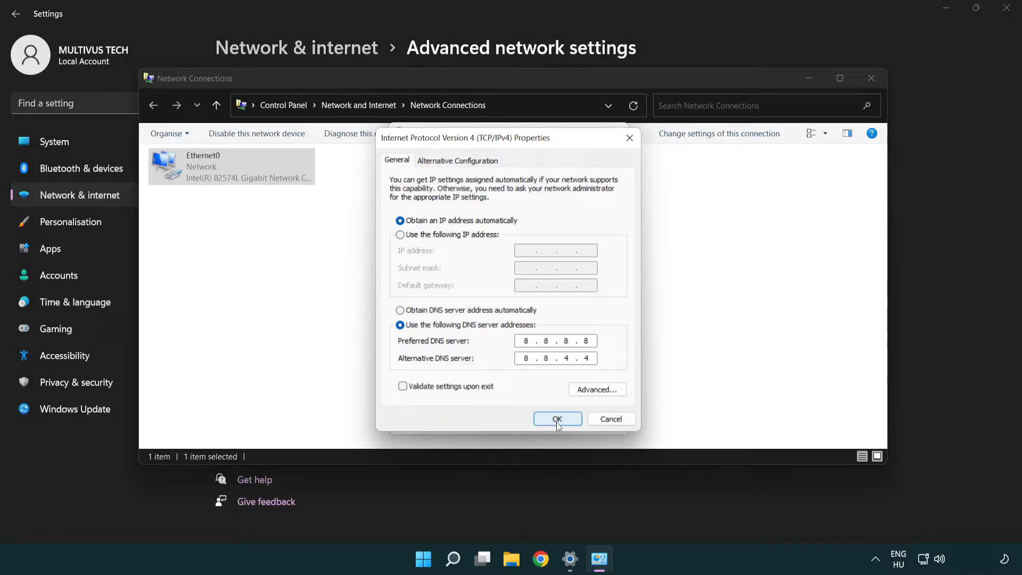
click(557, 419)
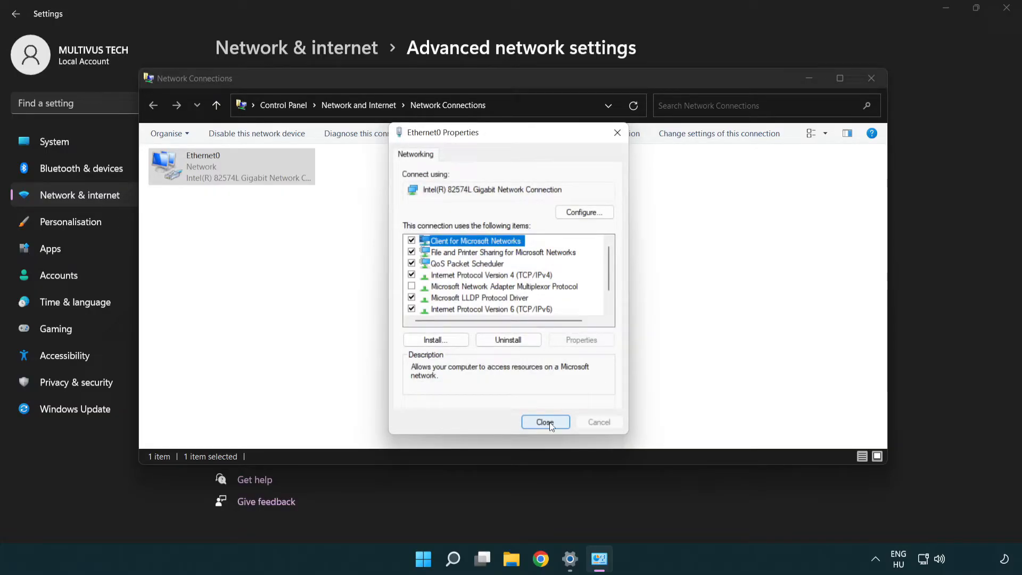
Step: Close Ethernet0 Properties, Network Connections and Settings, returning to the desktop
click(546, 421)
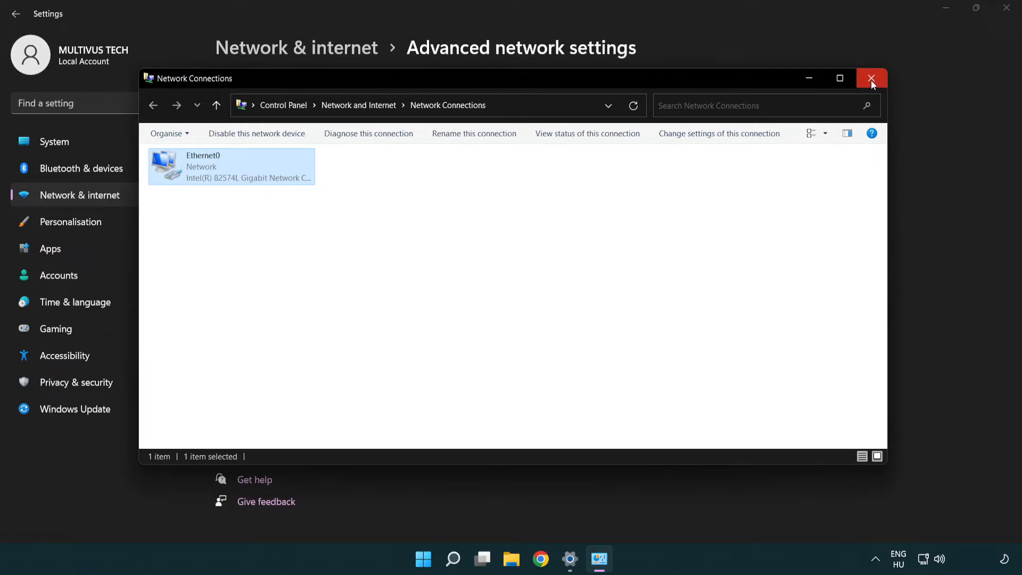
click(873, 78)
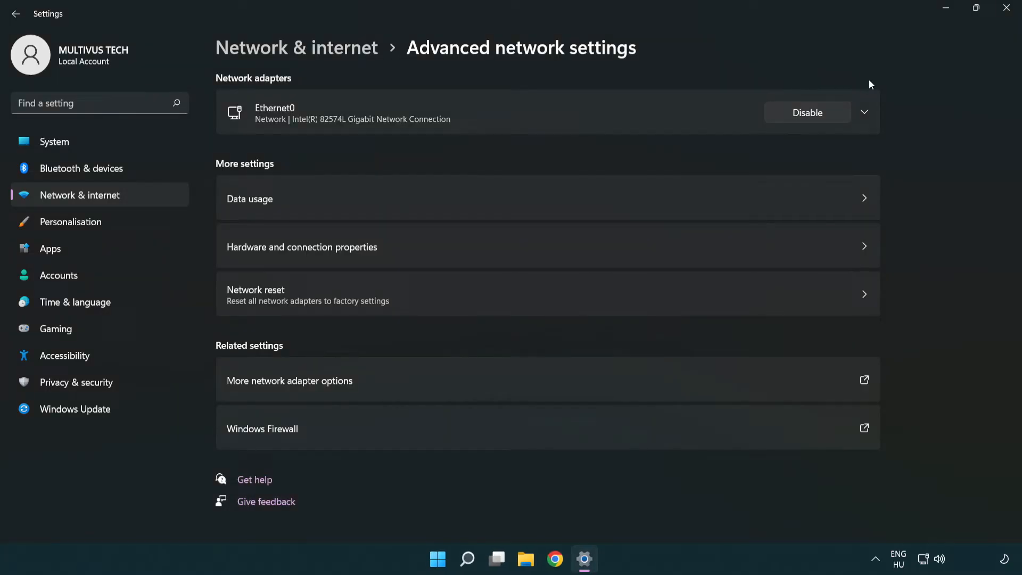
mouse_move(1010, 10)
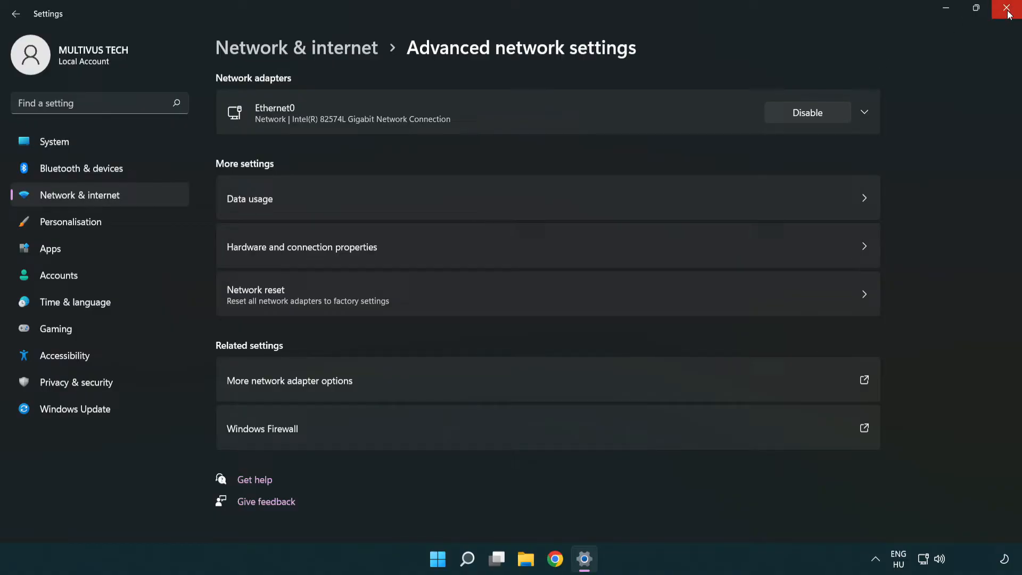
click(1009, 10)
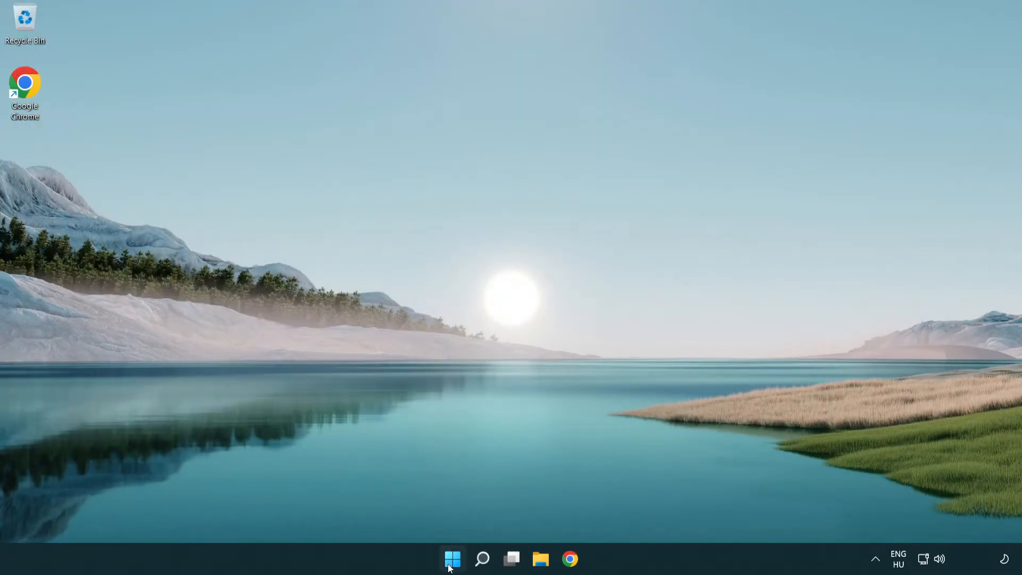
click(452, 559)
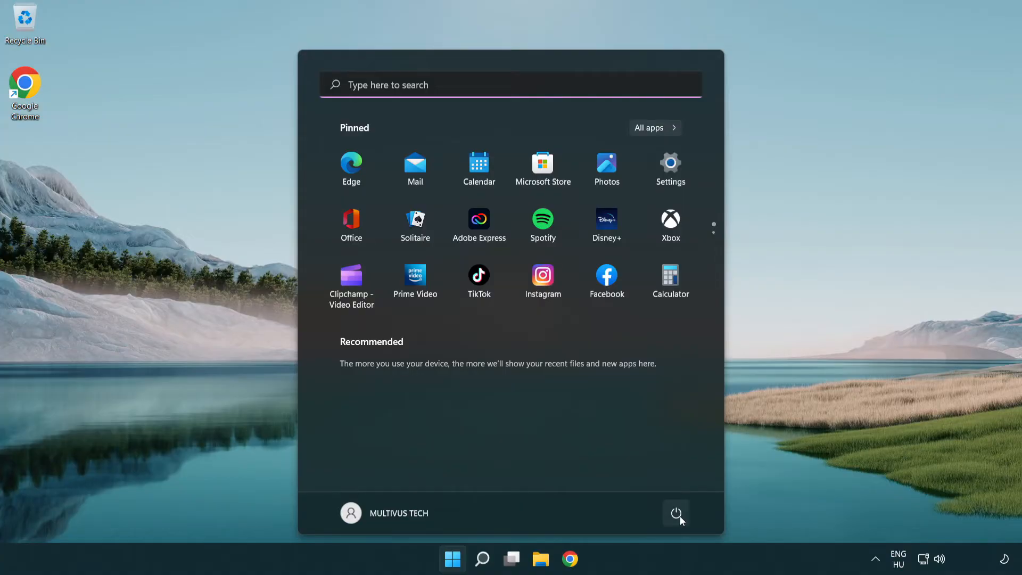
click(677, 513)
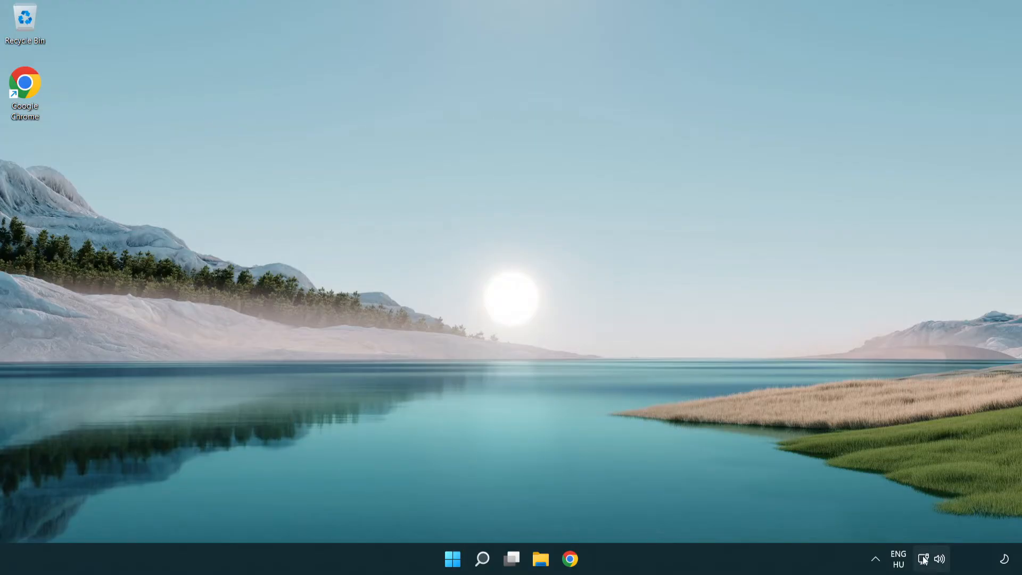
mouse_move(923, 559)
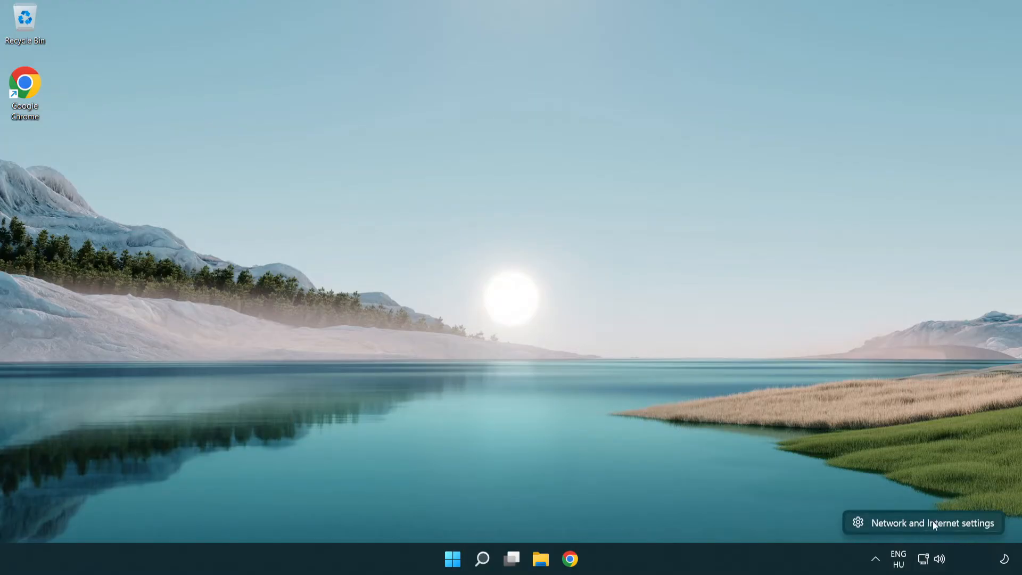
Step: Reopen Network & Internet settings and go to Advanced network settings' Network reset page
click(931, 521)
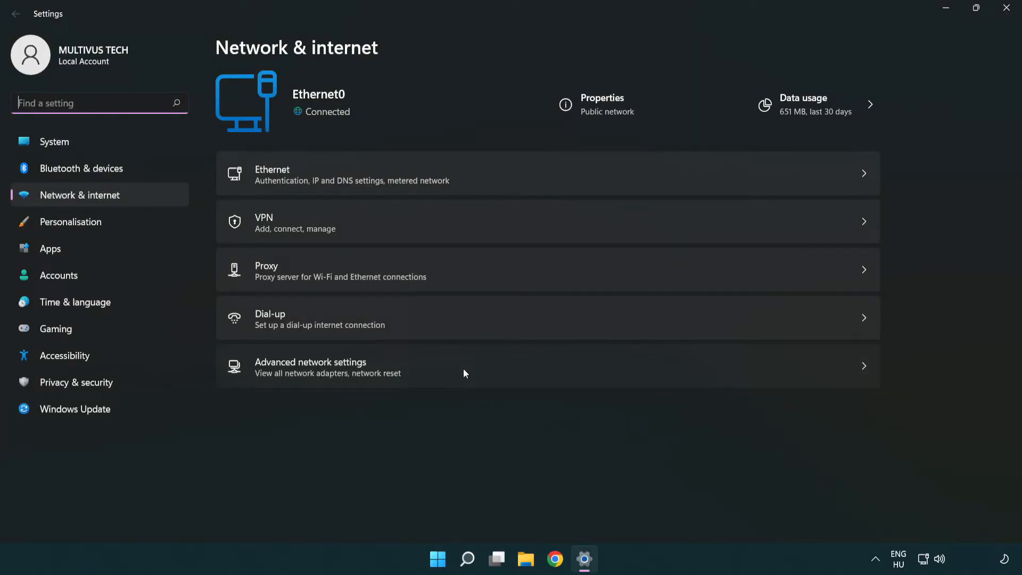
click(310, 365)
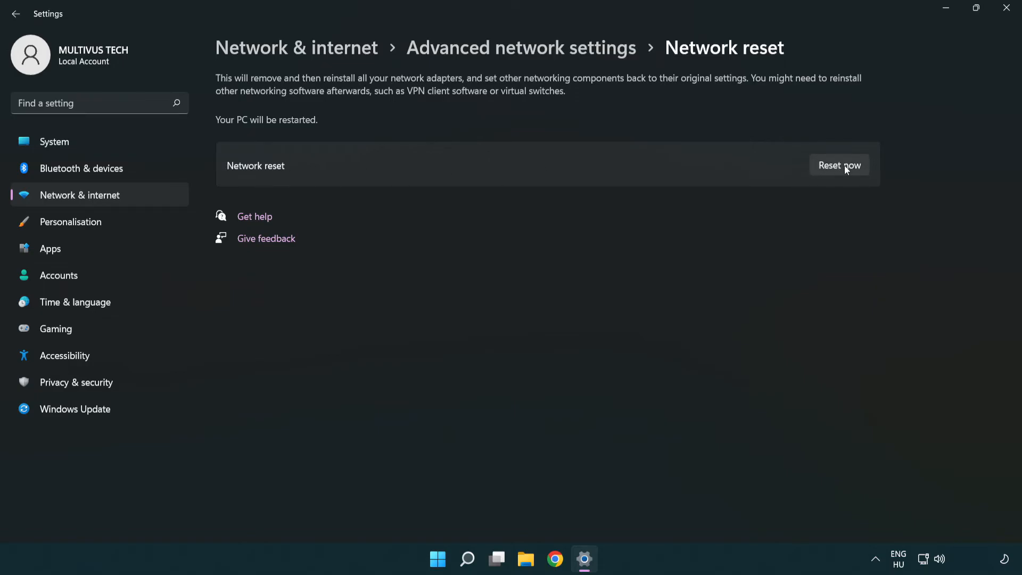
Step: Reset all network adapters now, dismiss the 5-minute shutdown notice and close Settings
click(840, 165)
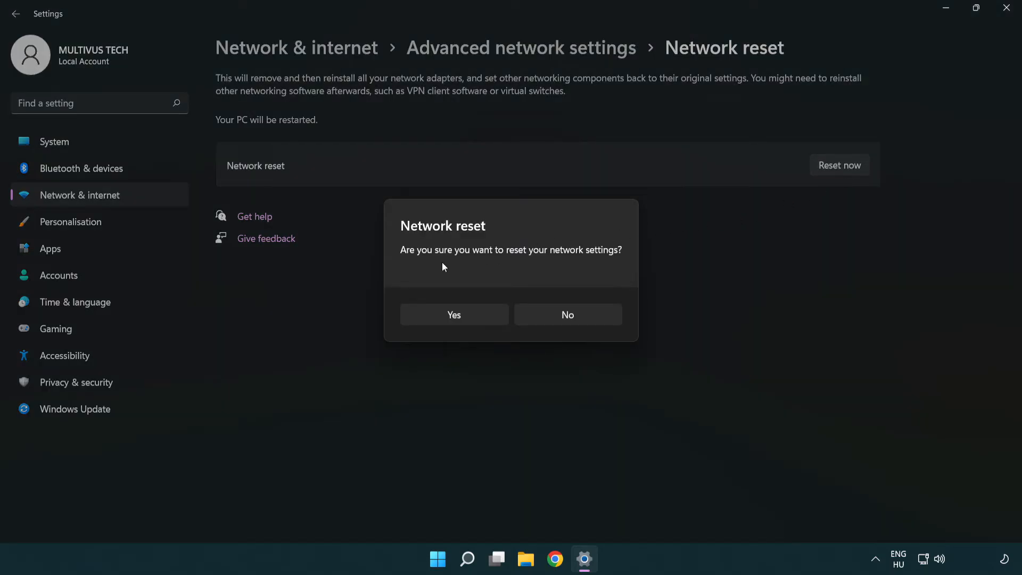
mouse_move(454, 314)
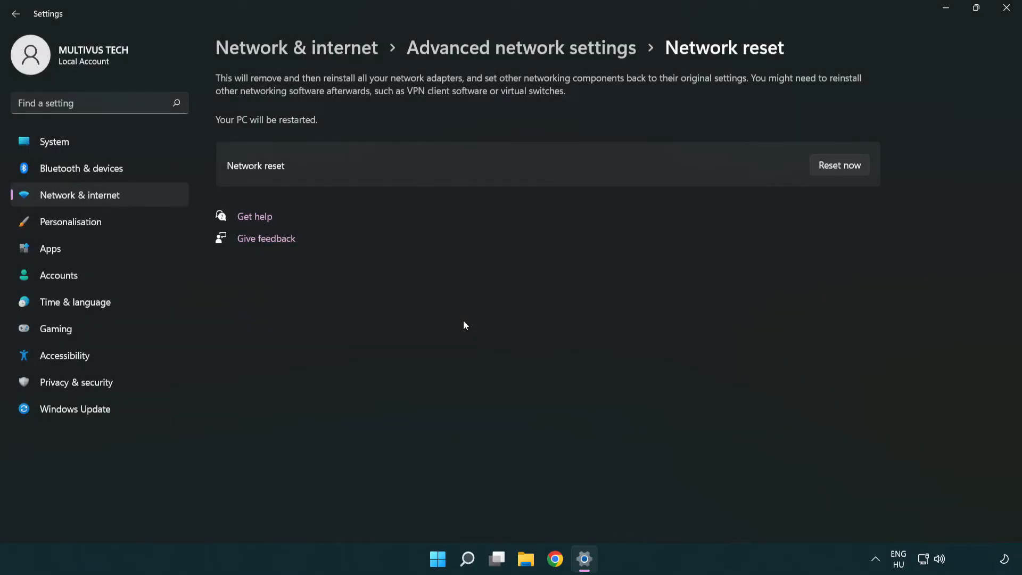
click(839, 165)
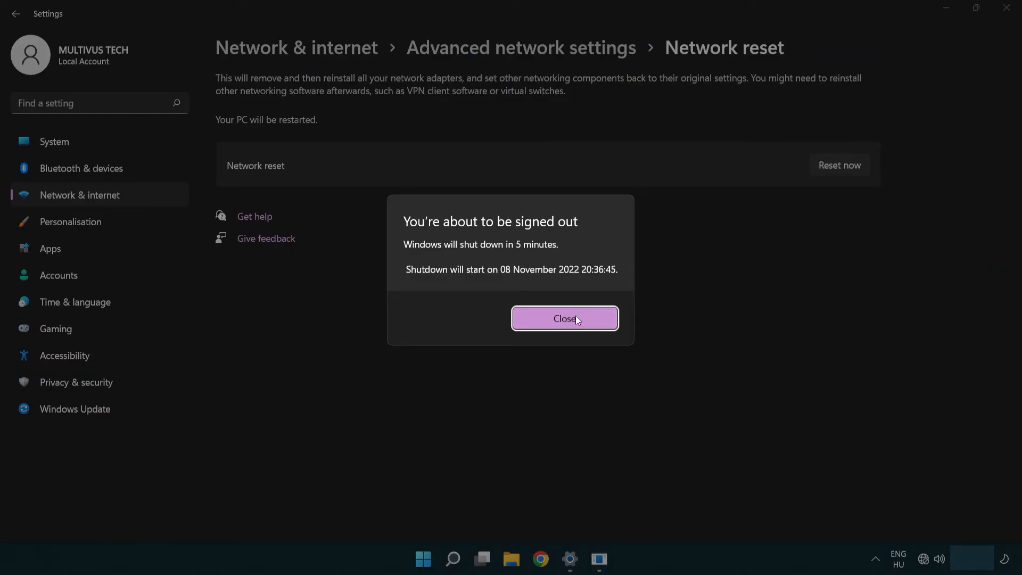
click(564, 319)
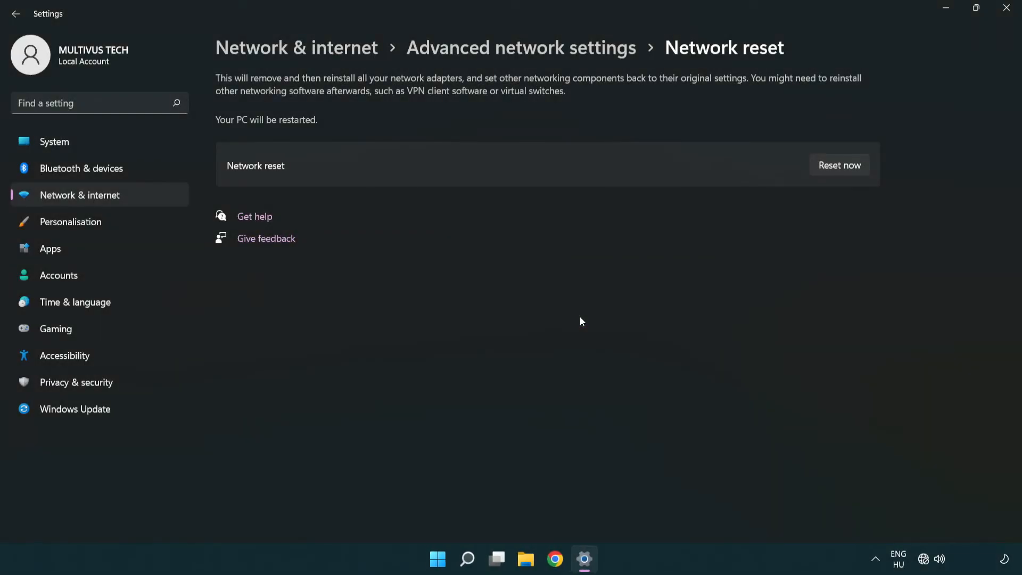
mouse_move(581, 316)
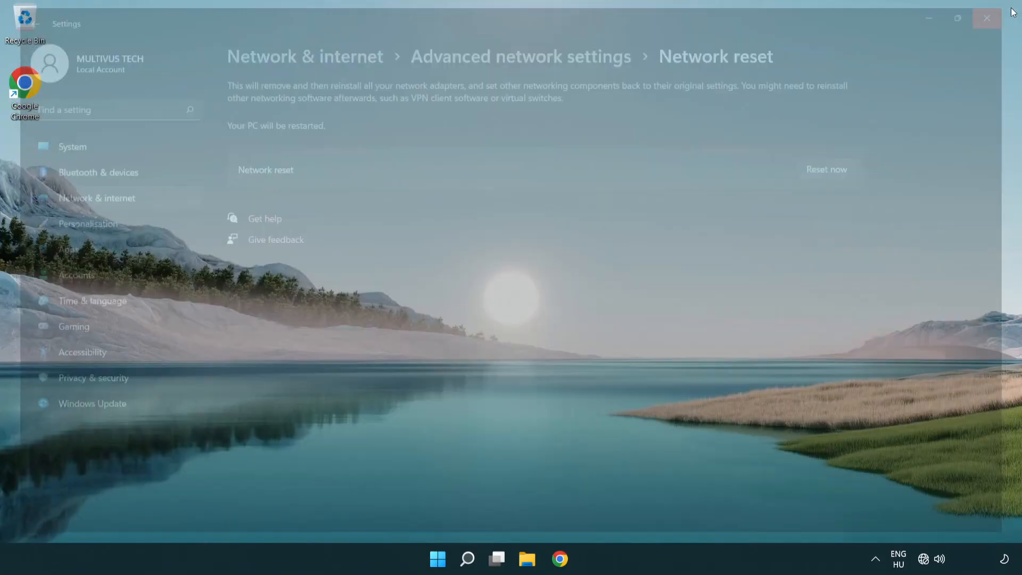
click(986, 18)
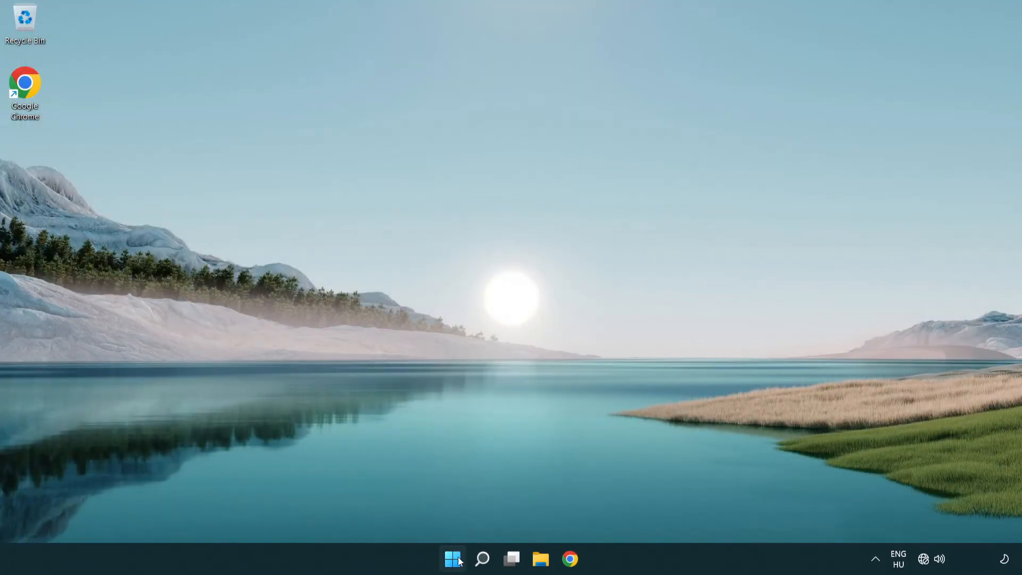
Step: Show the Start menu power options with Sleep, Shut down and Restart
click(452, 560)
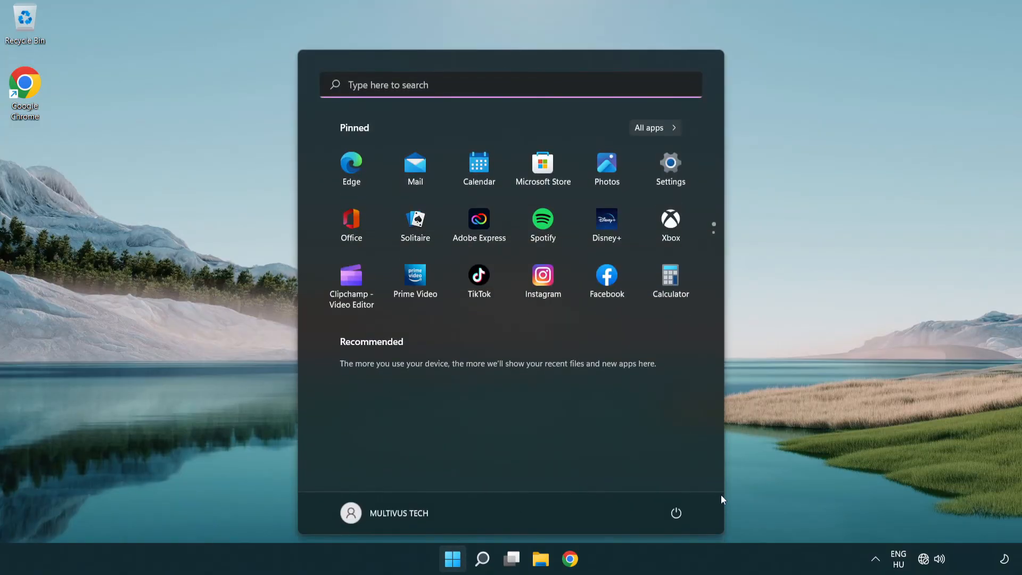
click(676, 514)
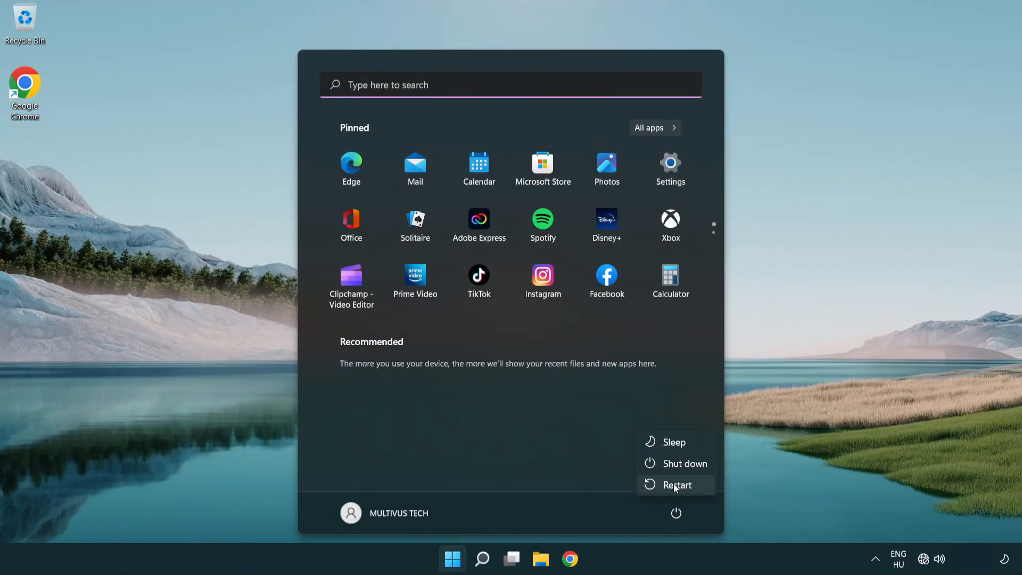